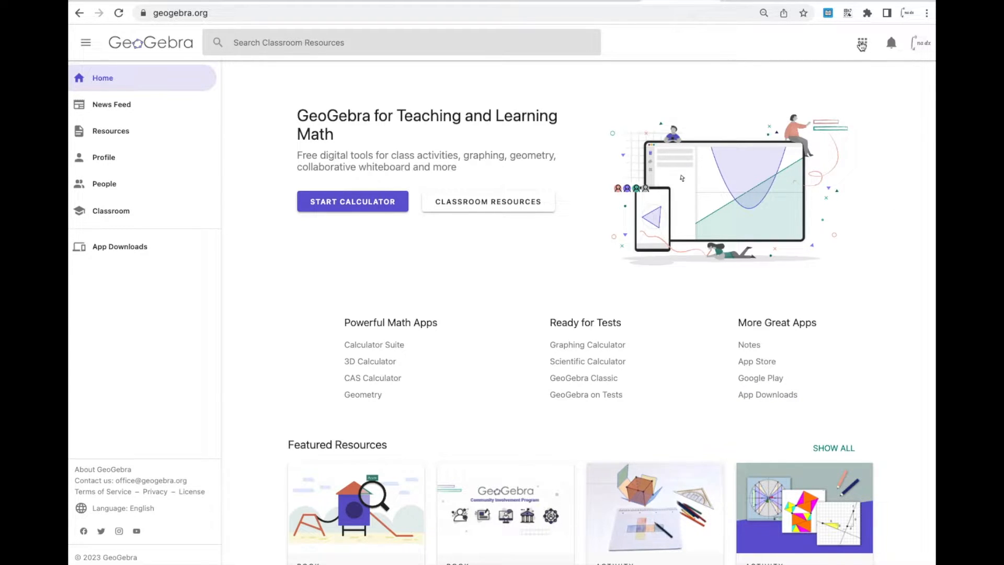
mouse_move(870, 53)
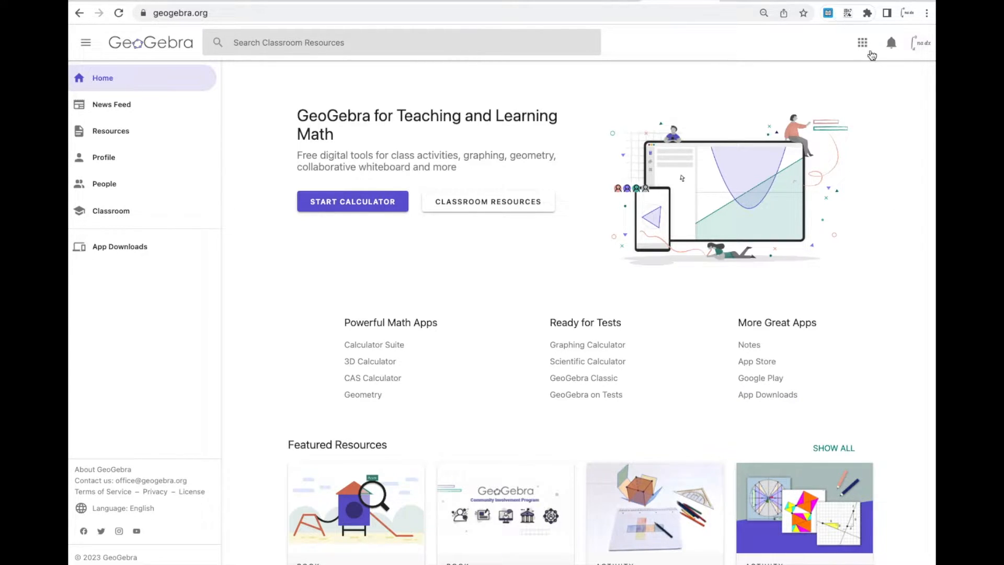
Step: Launch GeoGebra Classic from the geogebra.org apps grid
click(862, 42)
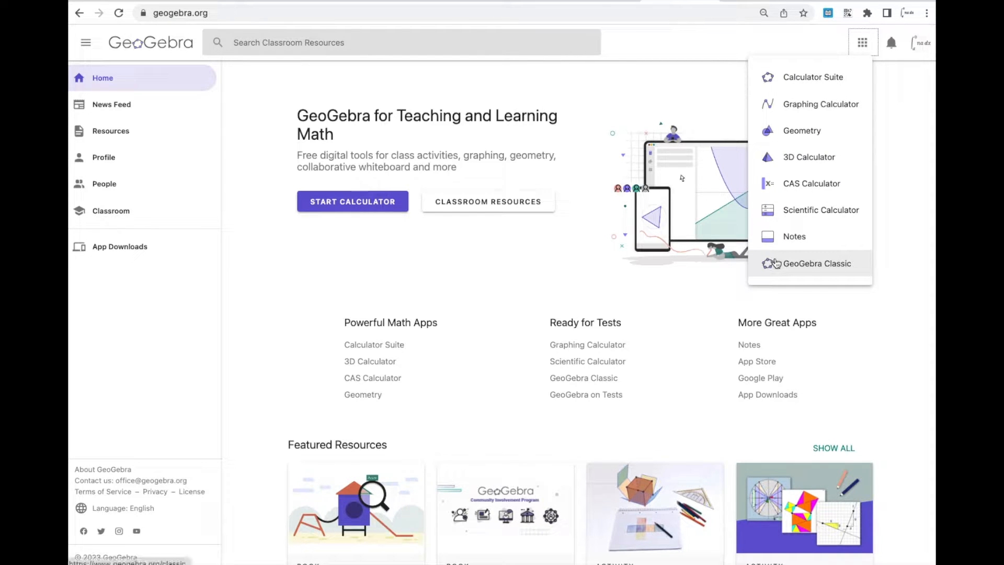
click(816, 264)
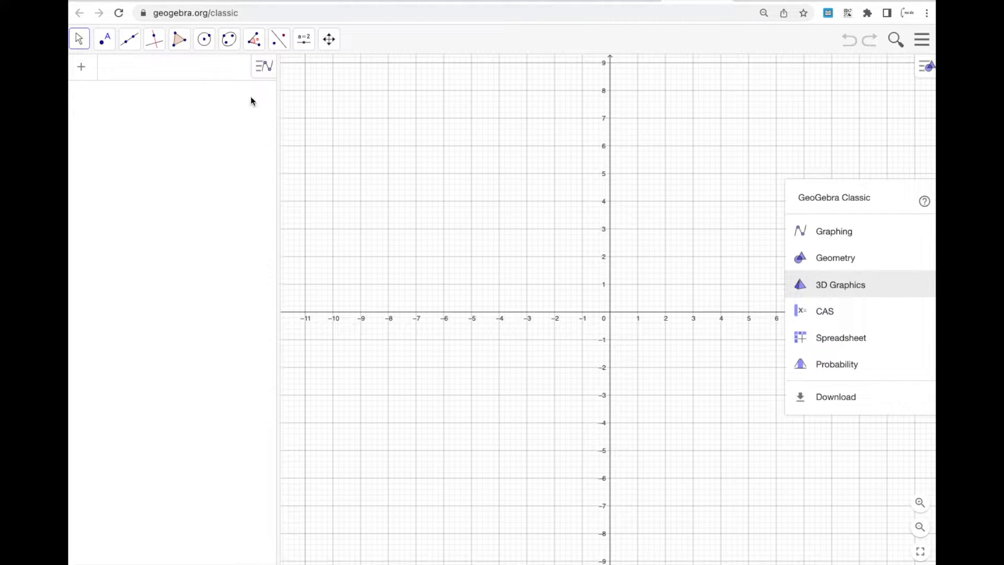
click(304, 39)
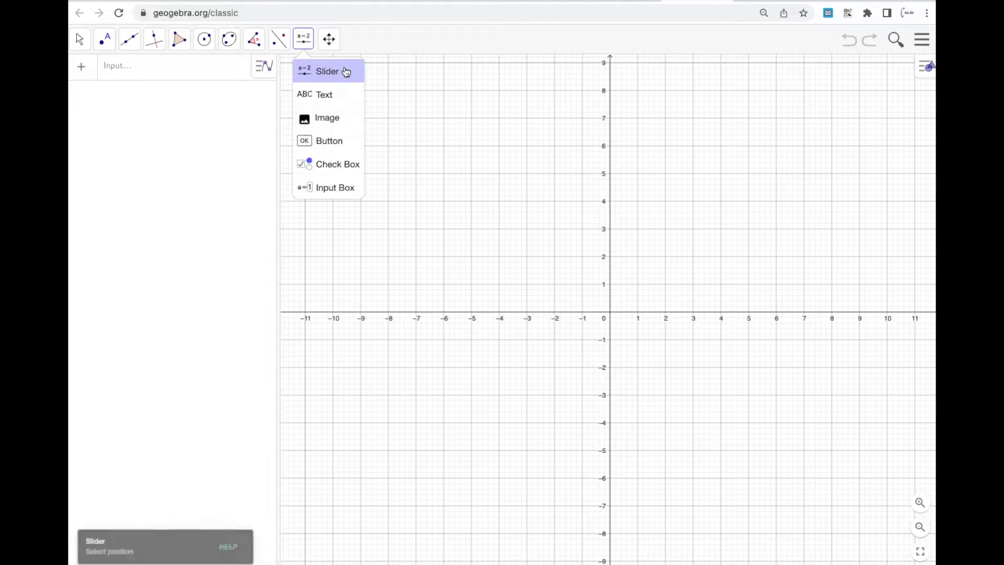
click(327, 71)
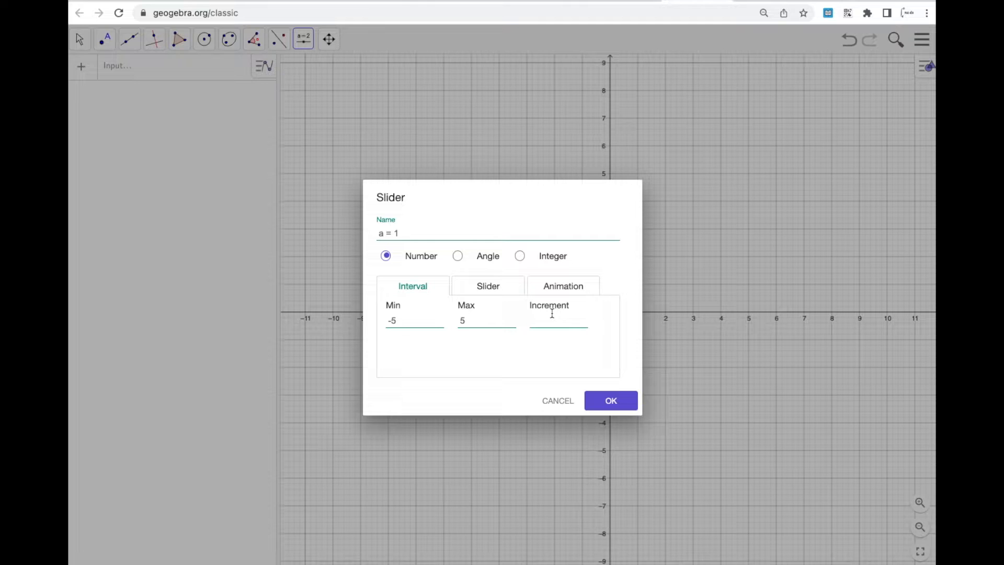
text(.5)
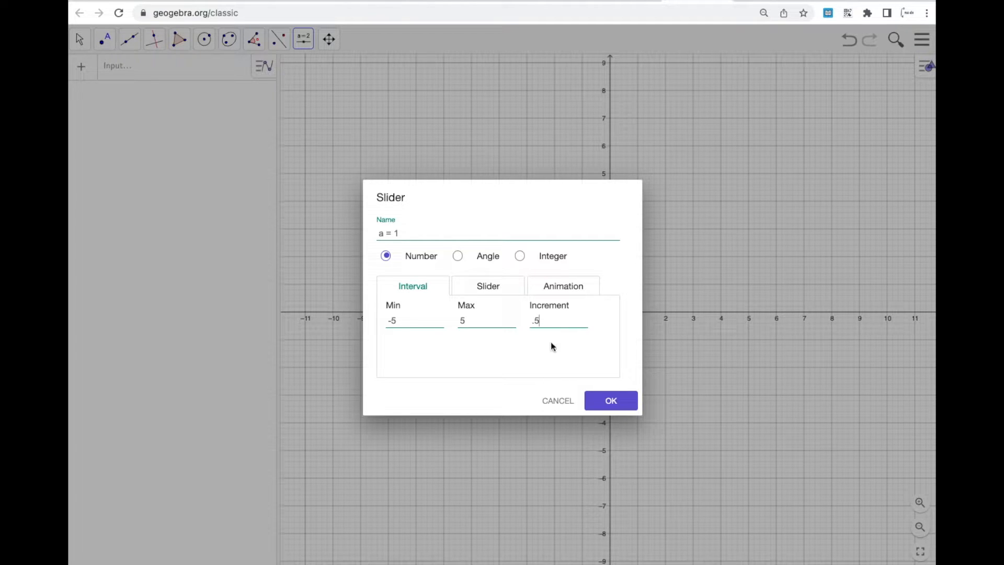
click(609, 401)
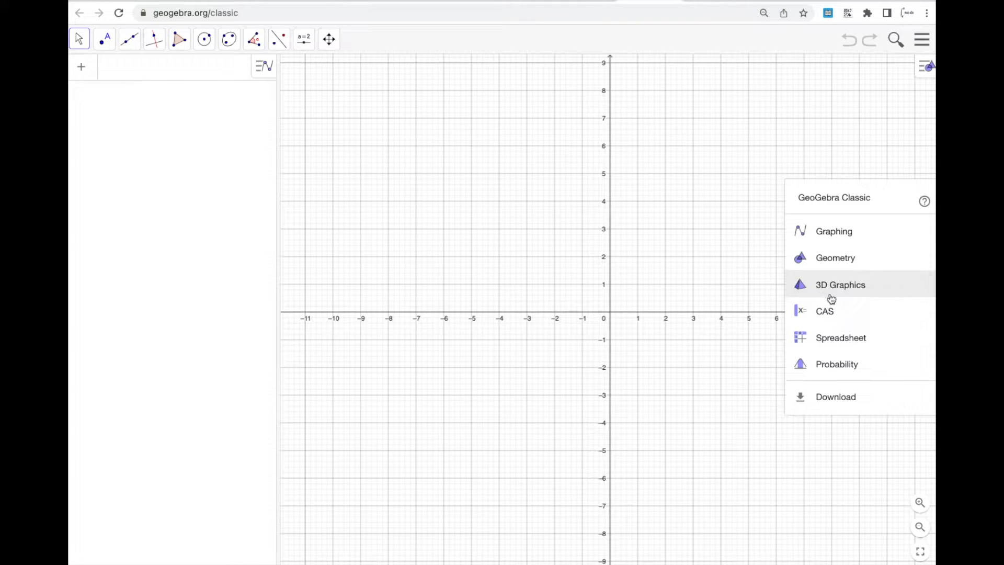
Step: Switch the workspace to the 3D Graphics perspective with x, y, z axes
click(839, 285)
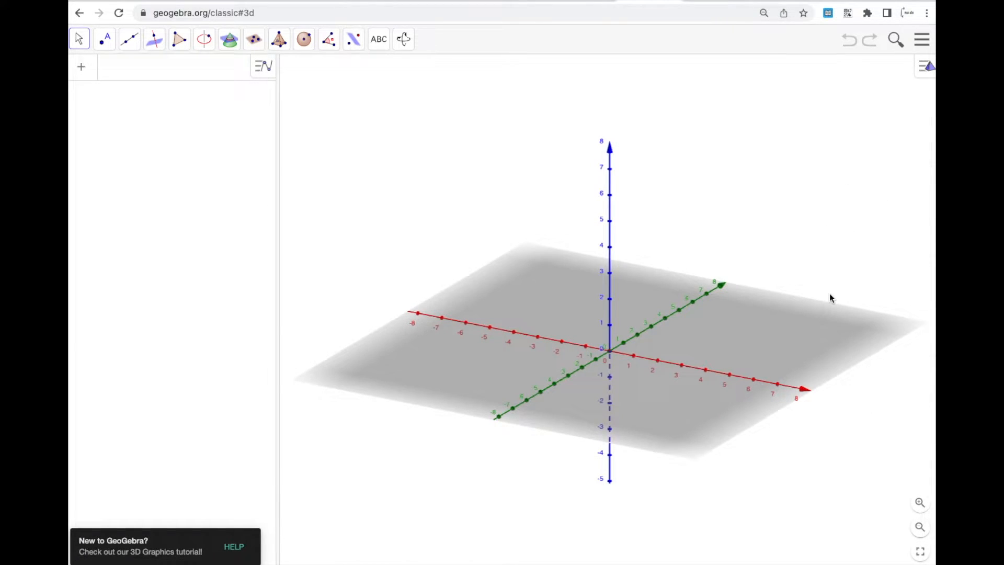
mouse_move(717, 433)
text(a = 1)
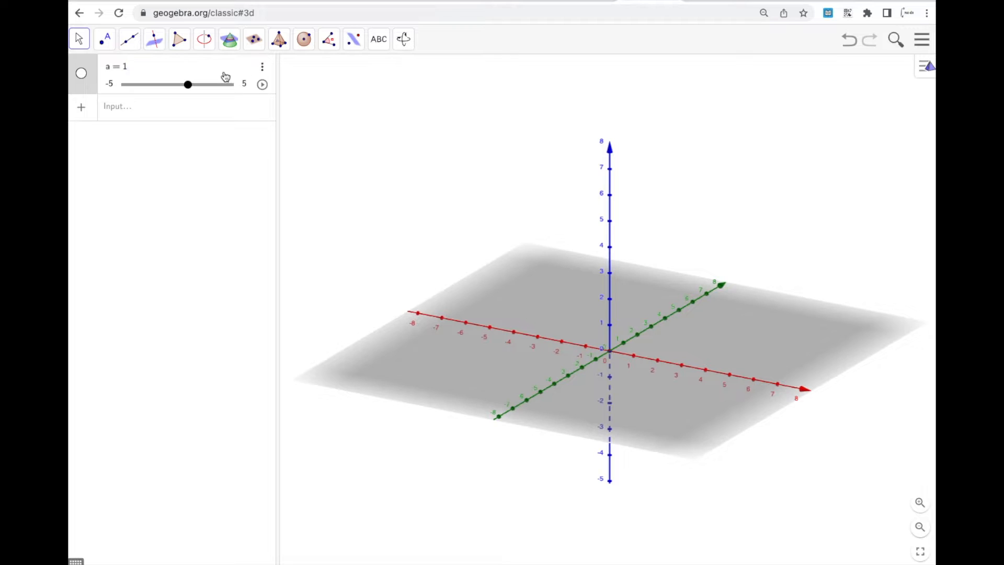
mouse_move(262, 73)
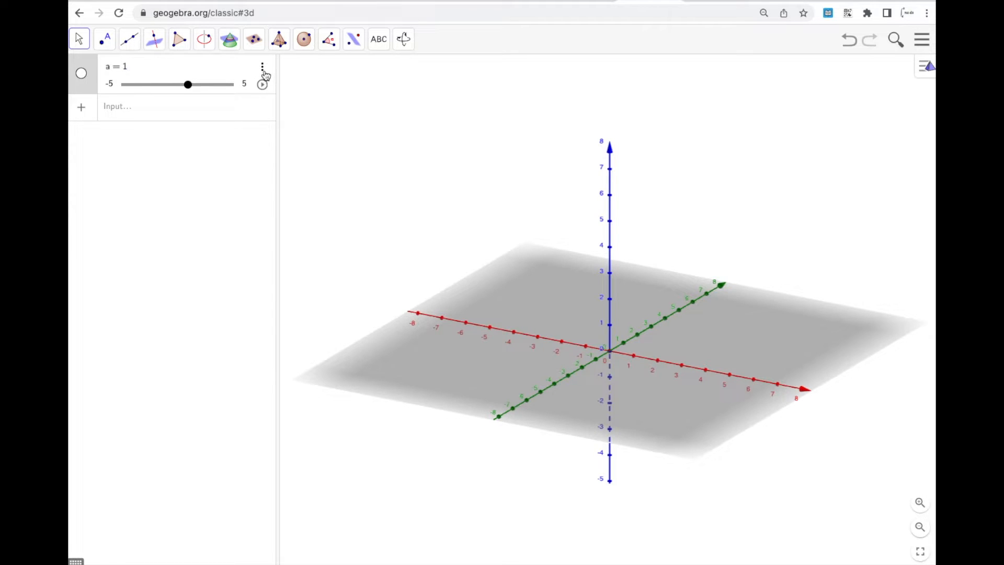
Step: Bring up the settings of slider a (currently 1, range −5 to 5)
click(261, 66)
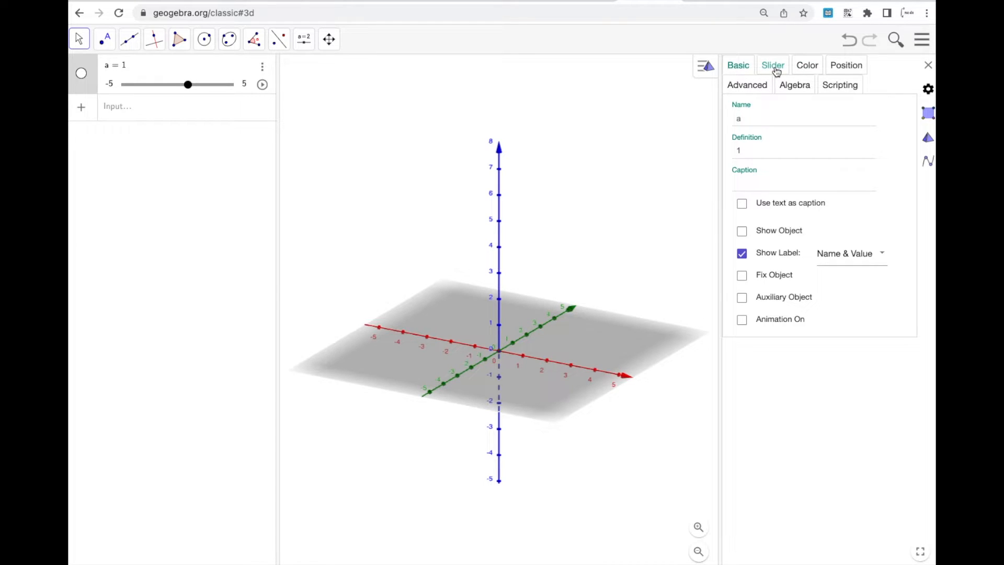
Step: Give slider a the interval Min −50, Max 12, Increment 2
click(772, 65)
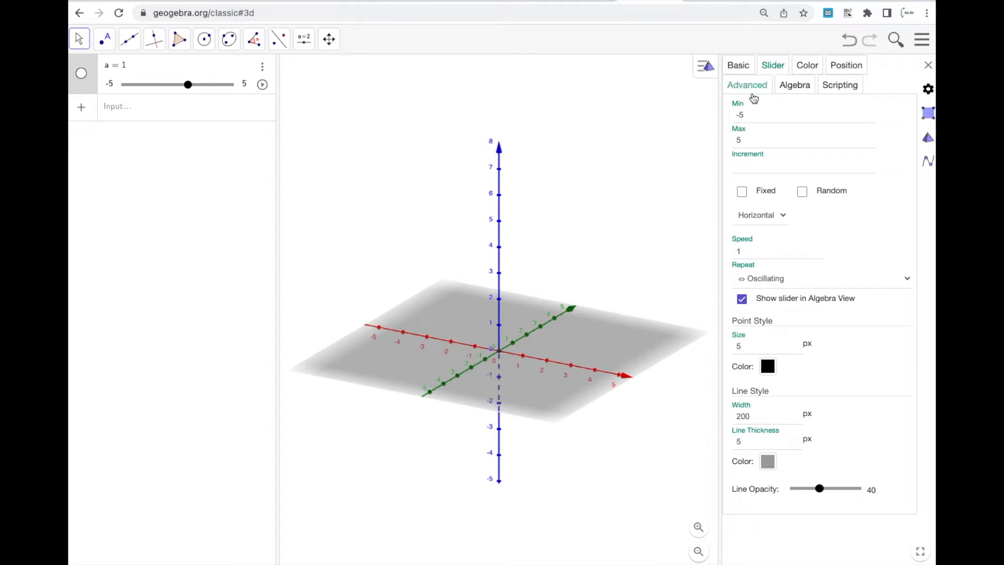
click(768, 115)
text(0)
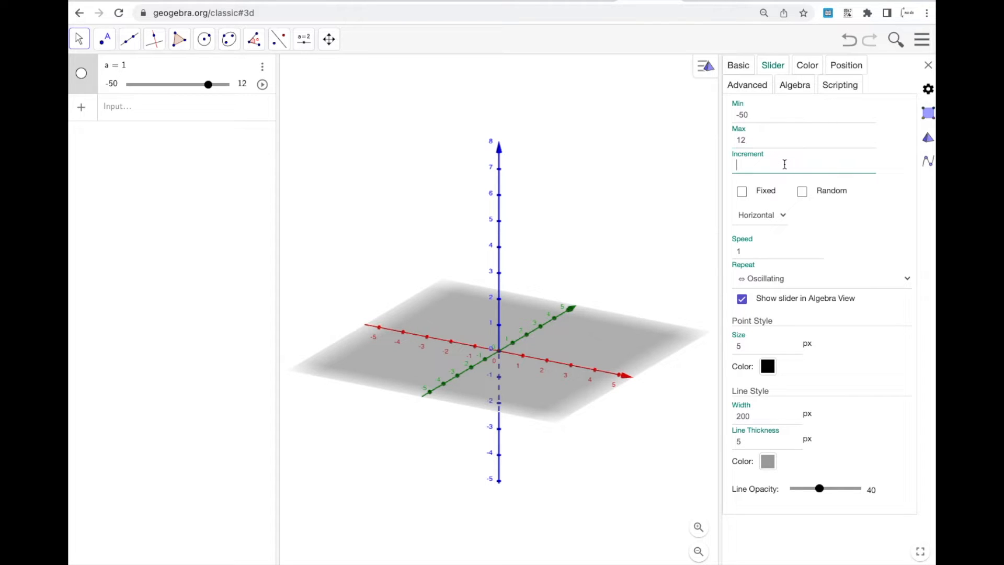
text(.2)
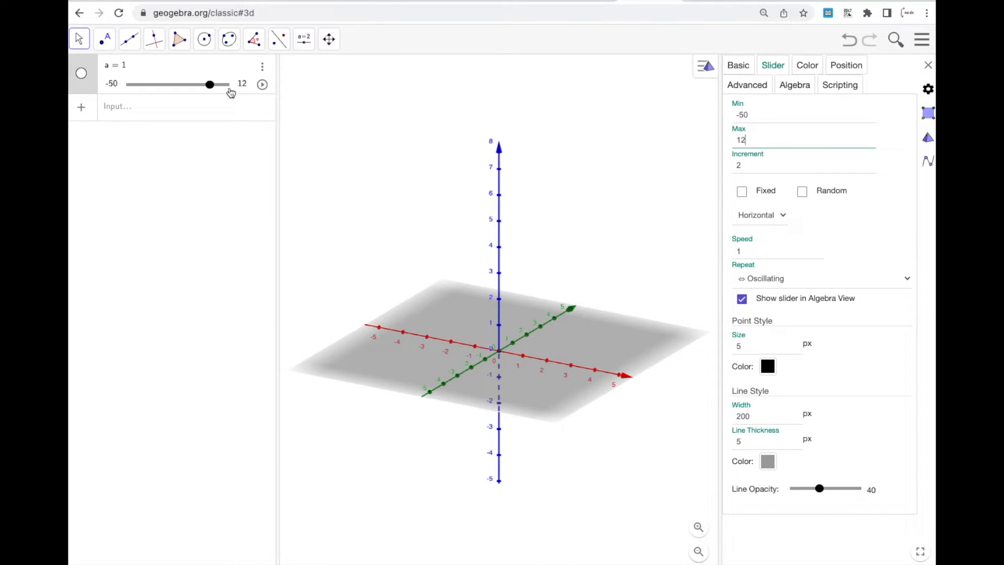
Step: Test the new range by dragging a up to 12 and back down to −10
drag(210, 83, 202, 83)
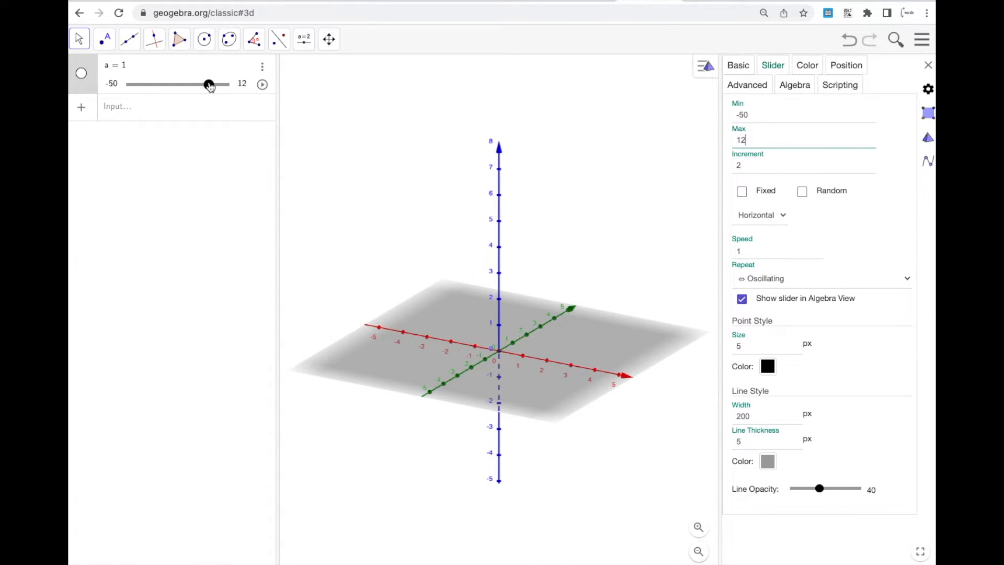
drag(208, 84, 222, 83)
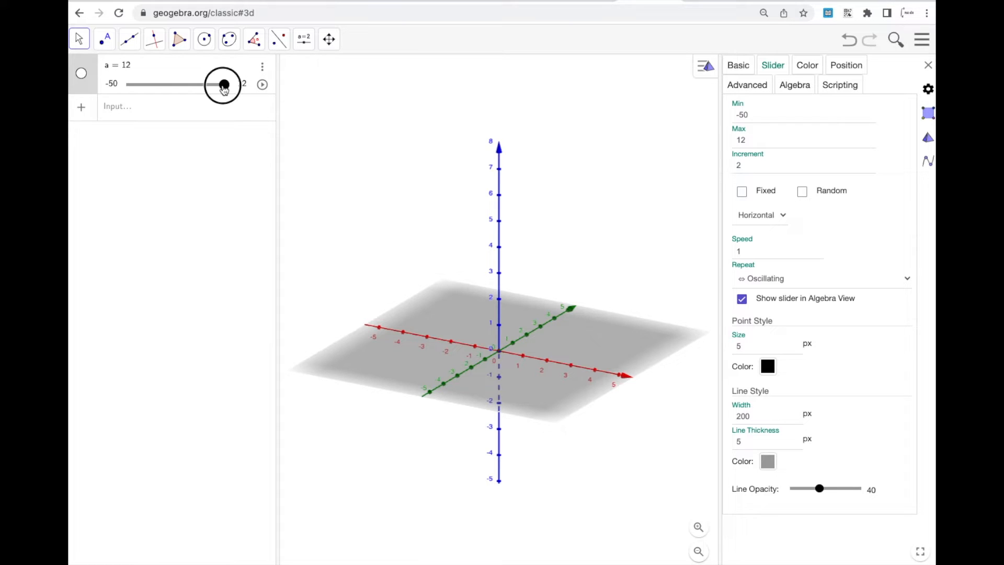
drag(222, 84, 187, 84)
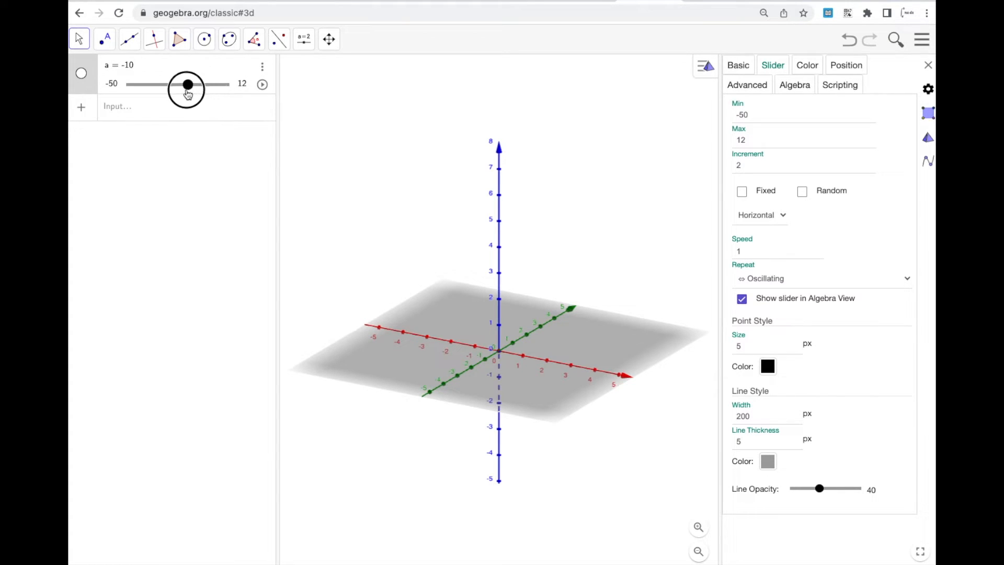
drag(187, 83, 184, 83)
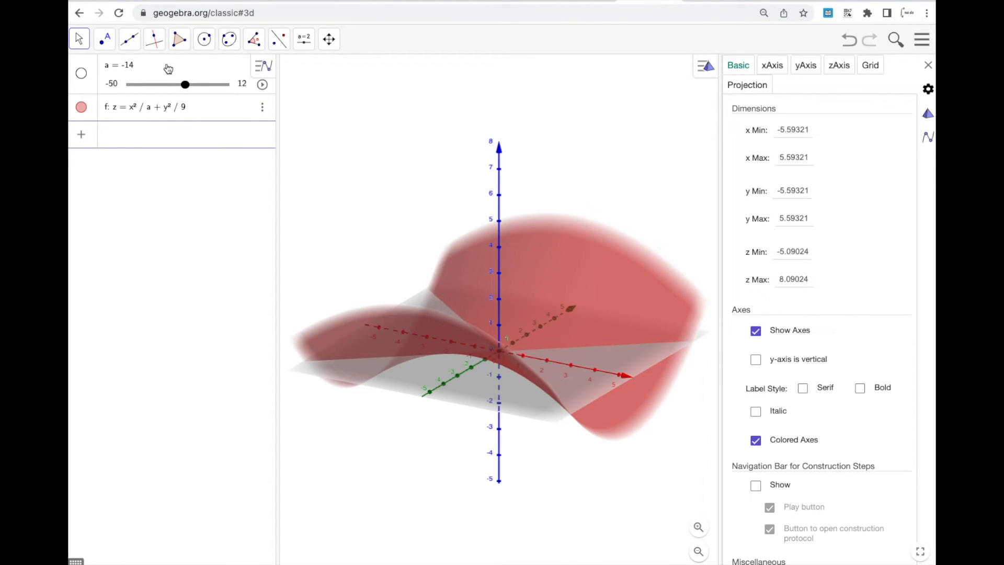
Step: Drag a to 6 (bowl) then −6 (saddle) to watch z = x²/a + y²/9 change
drag(186, 83, 217, 83)
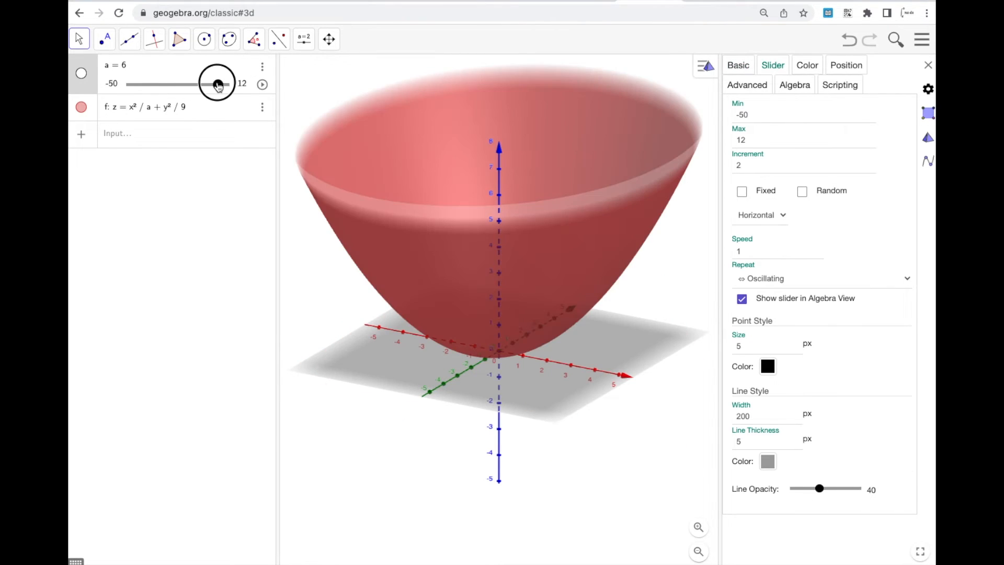
drag(218, 83, 196, 84)
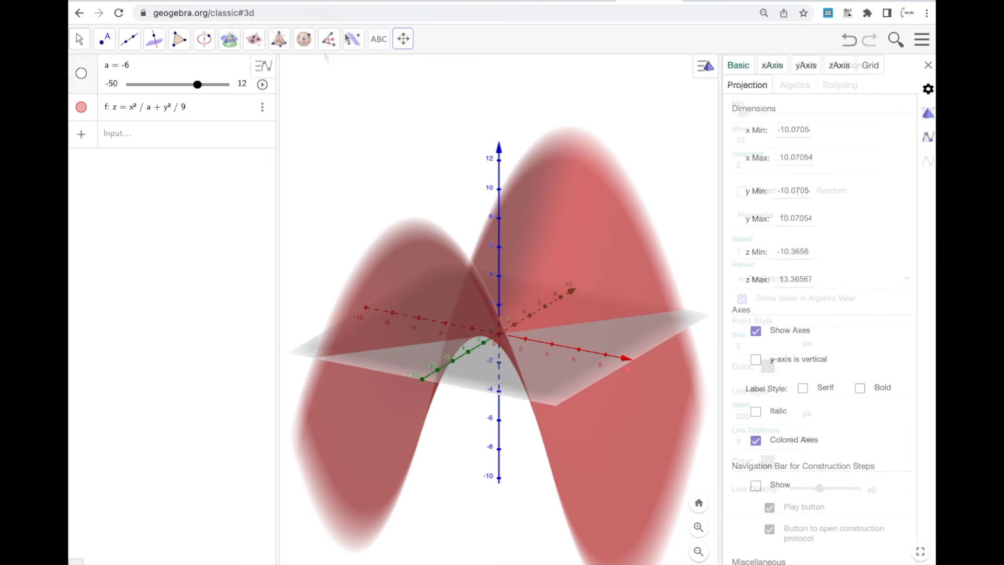
click(402, 39)
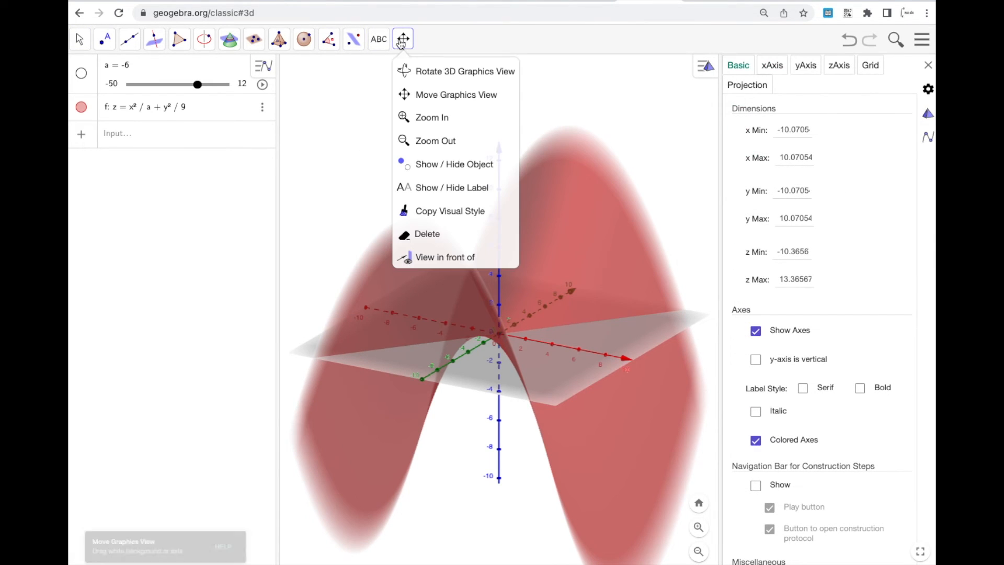